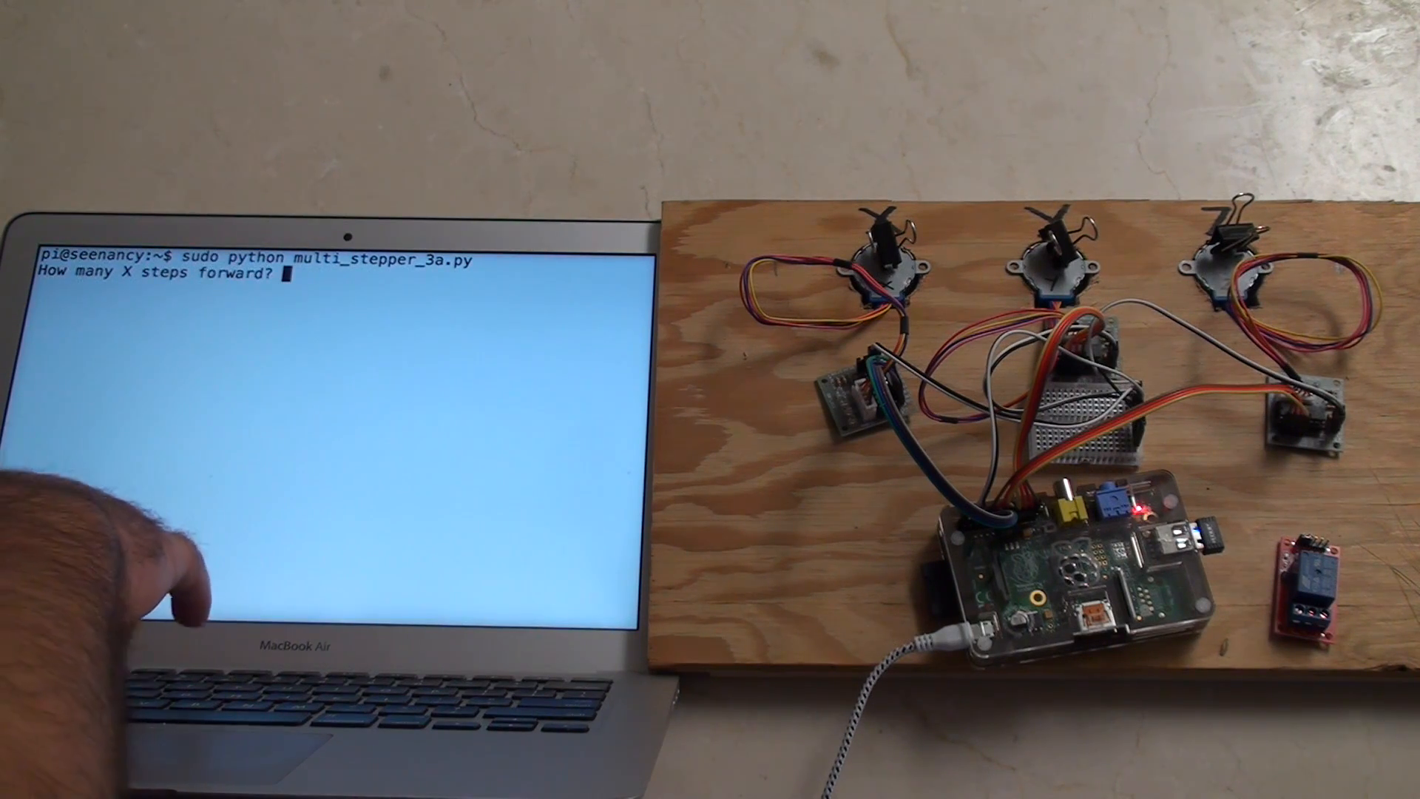
Enter 128 X steps and 256 Y steps forward, then 512 at the Z prompt.
text(12)
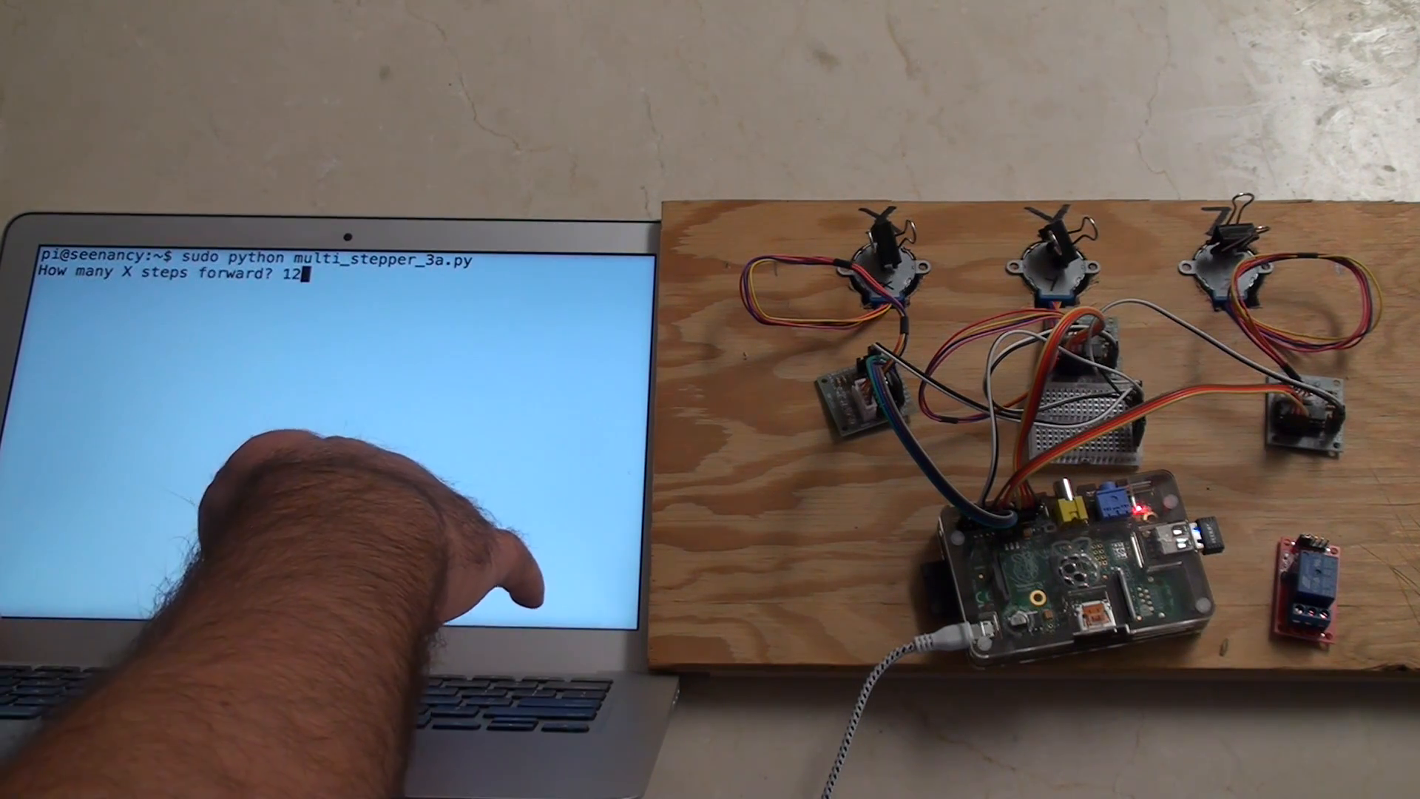
text(8)
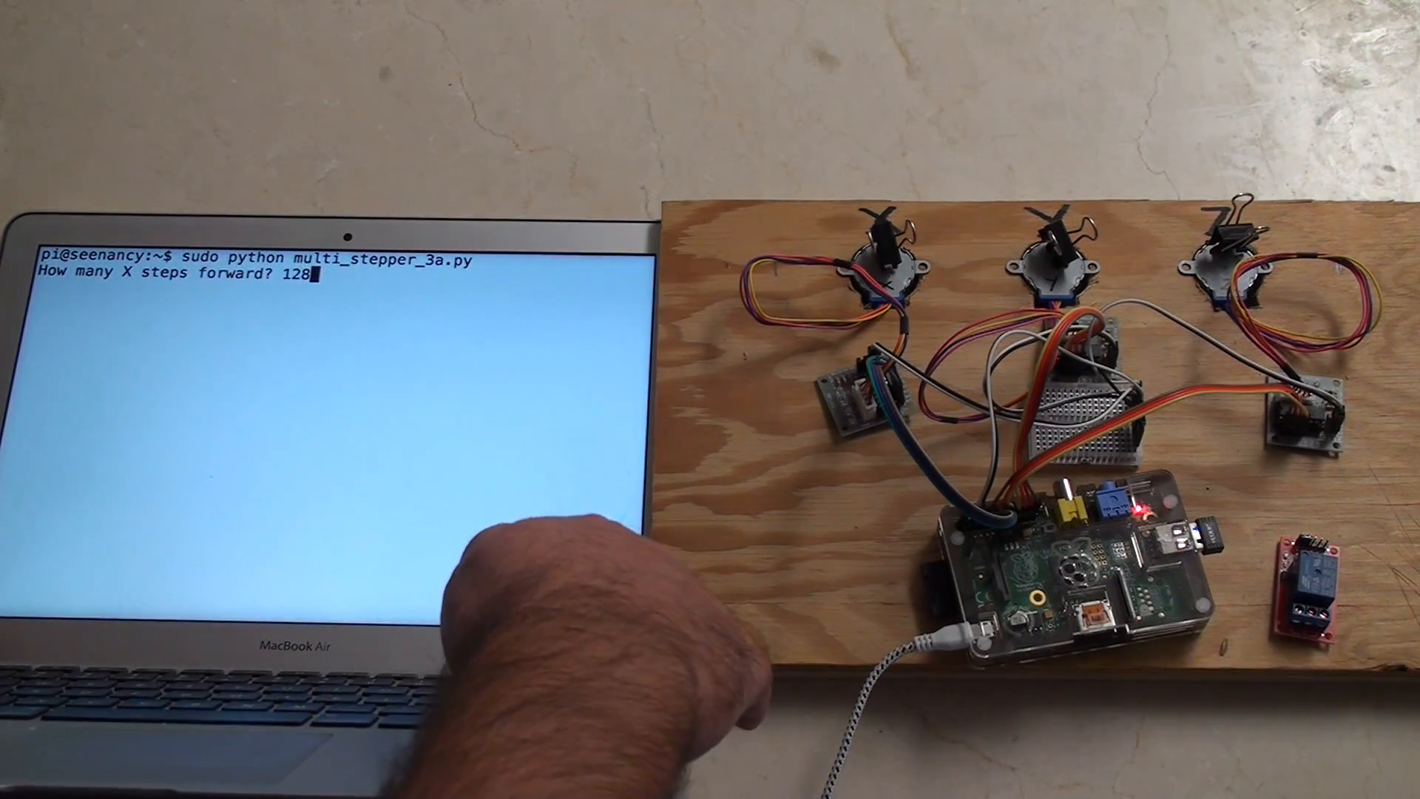
key(enter)
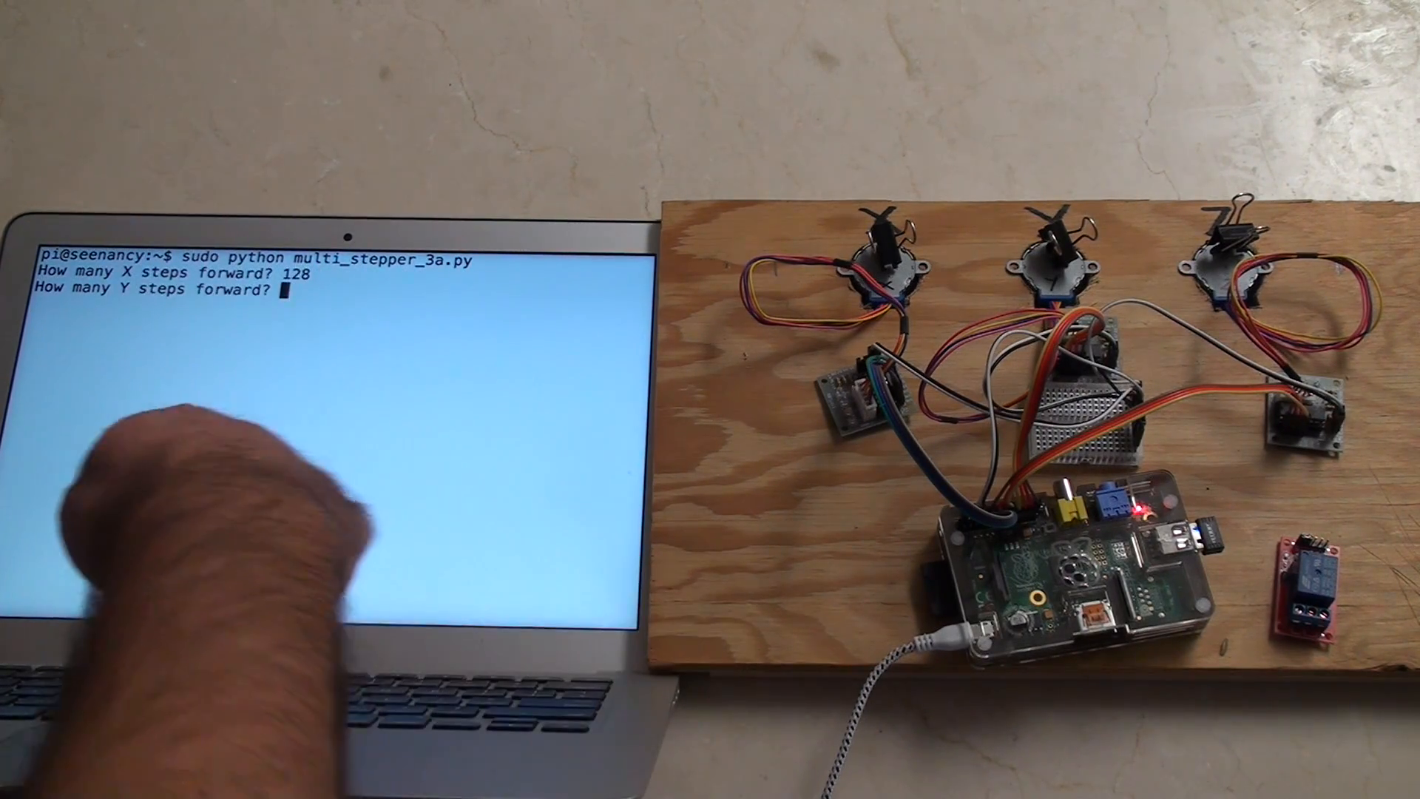
text(256)
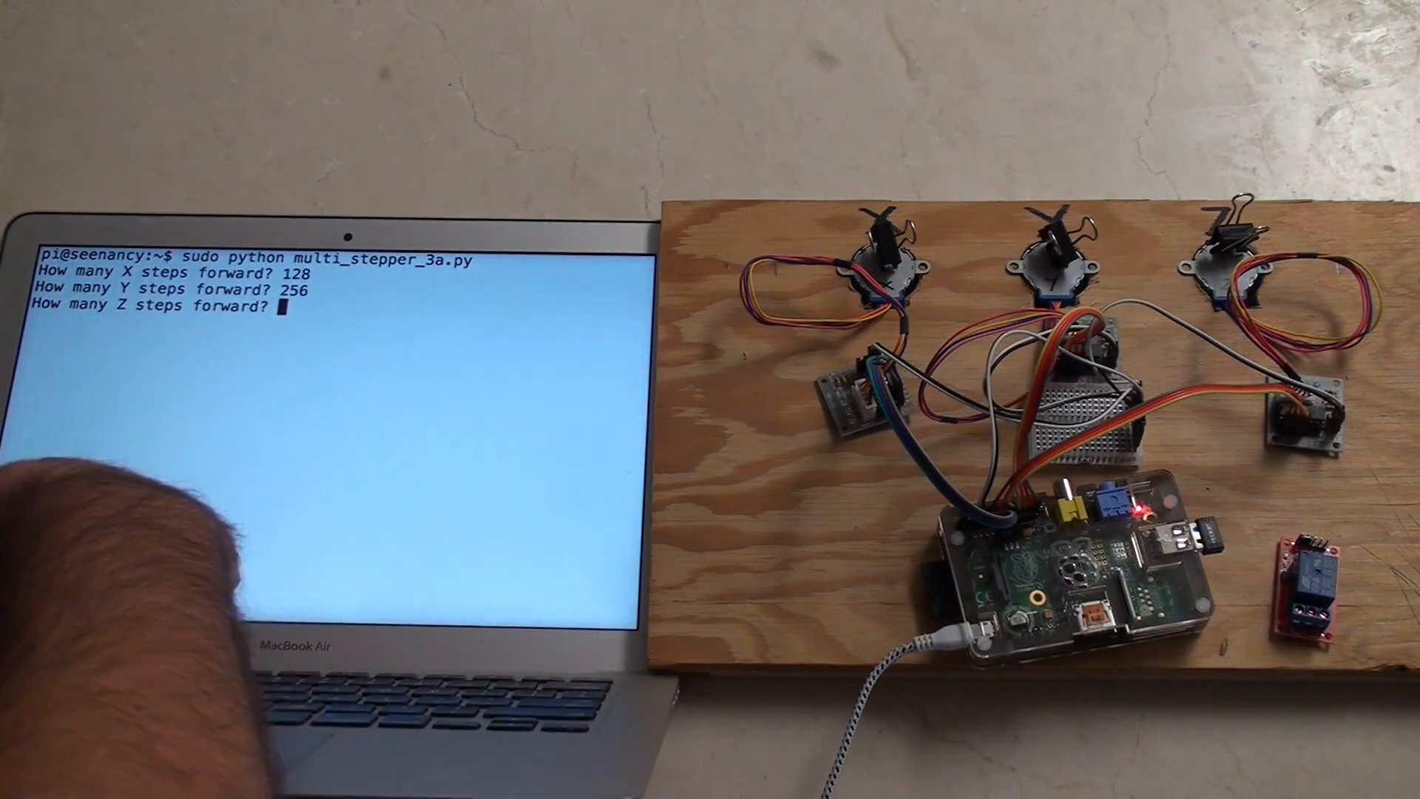
text(512)
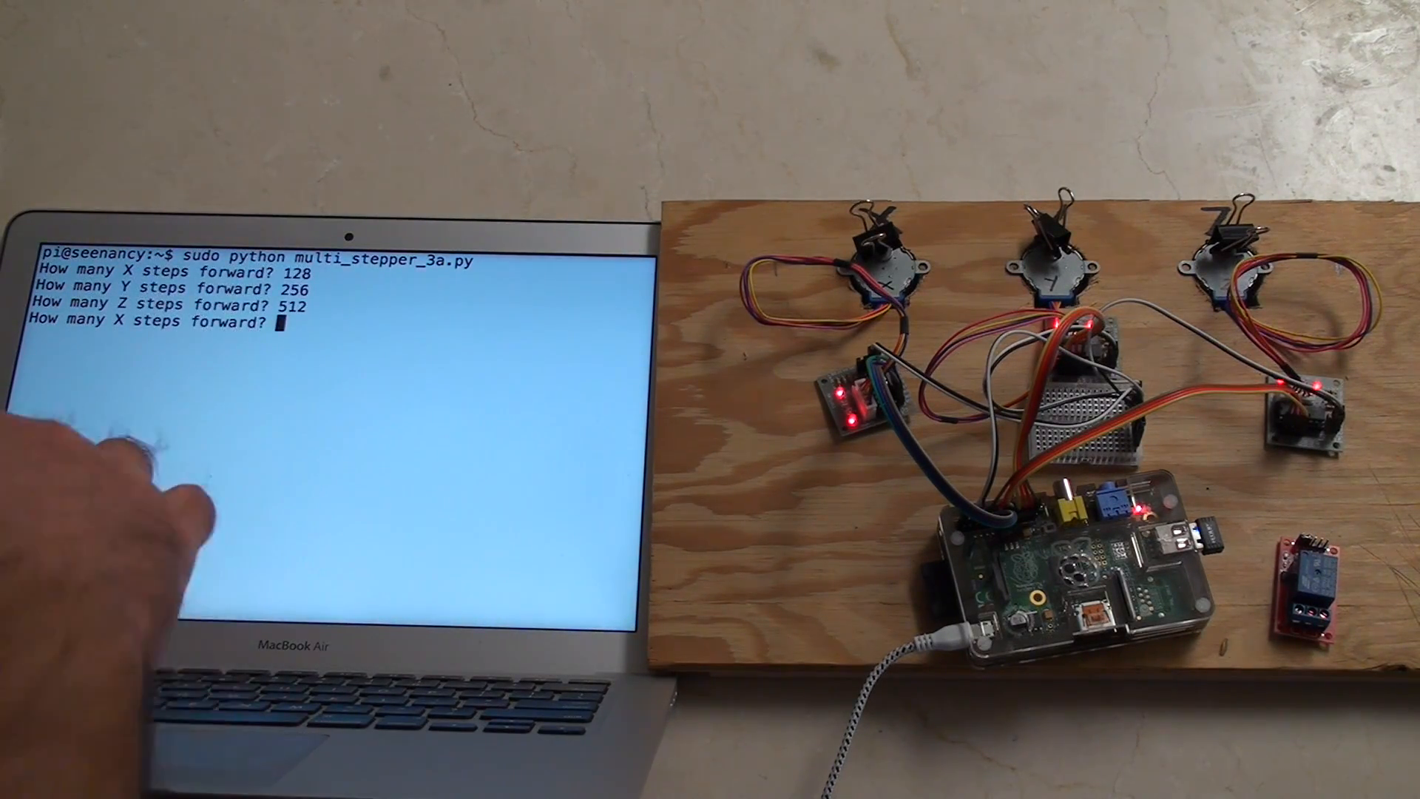
Enter the second round: 128 X steps, 256 Y steps, and 512 typed for Z.
text(128)
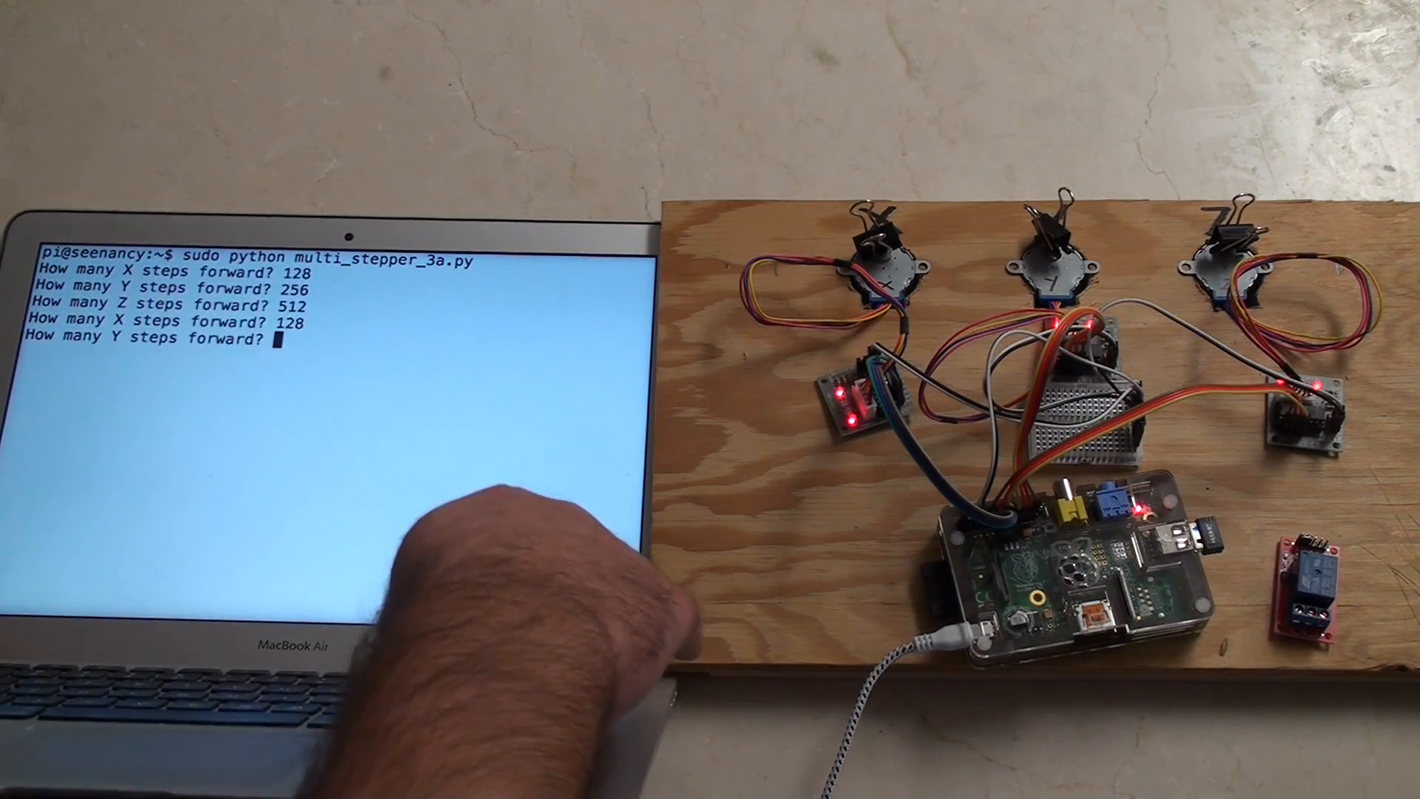
text(256)
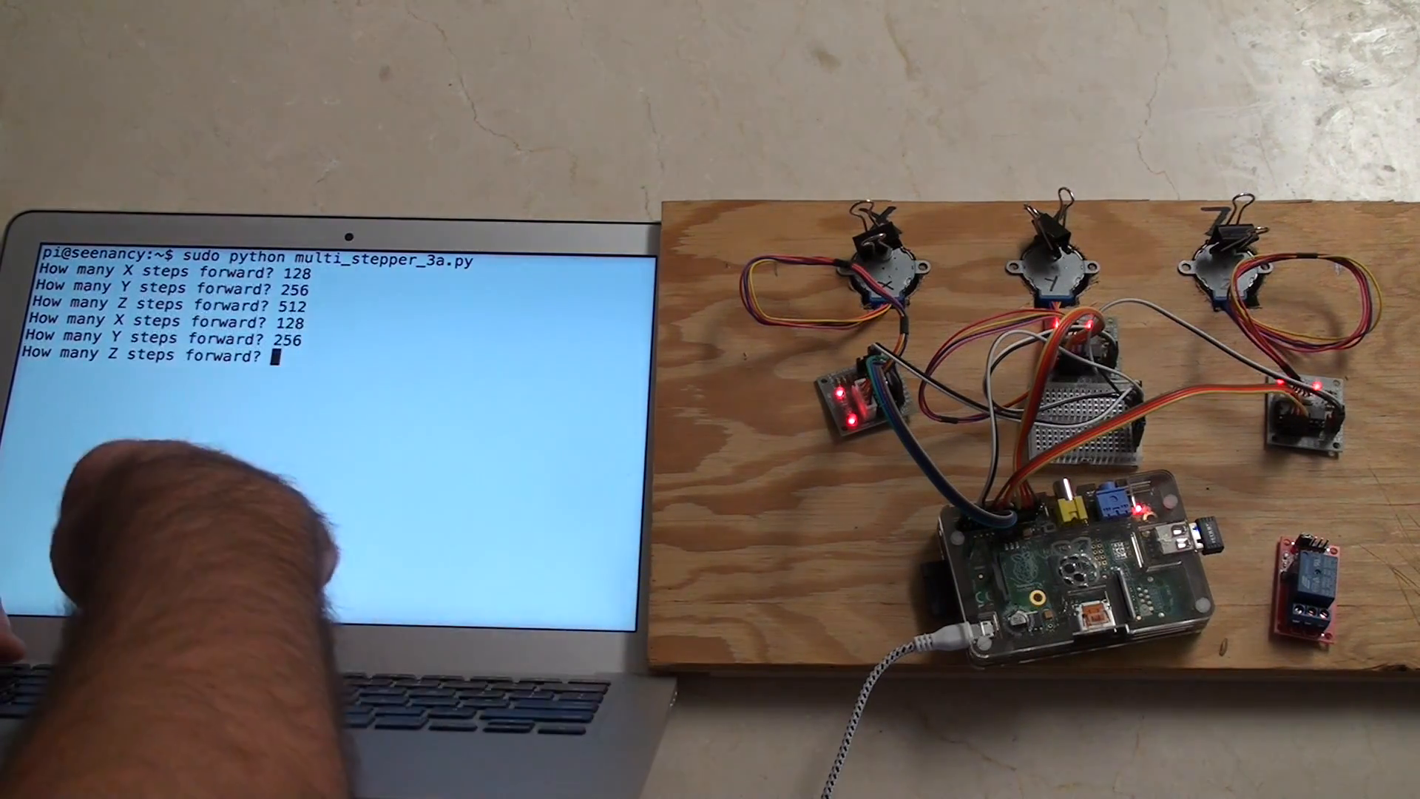
text(512)
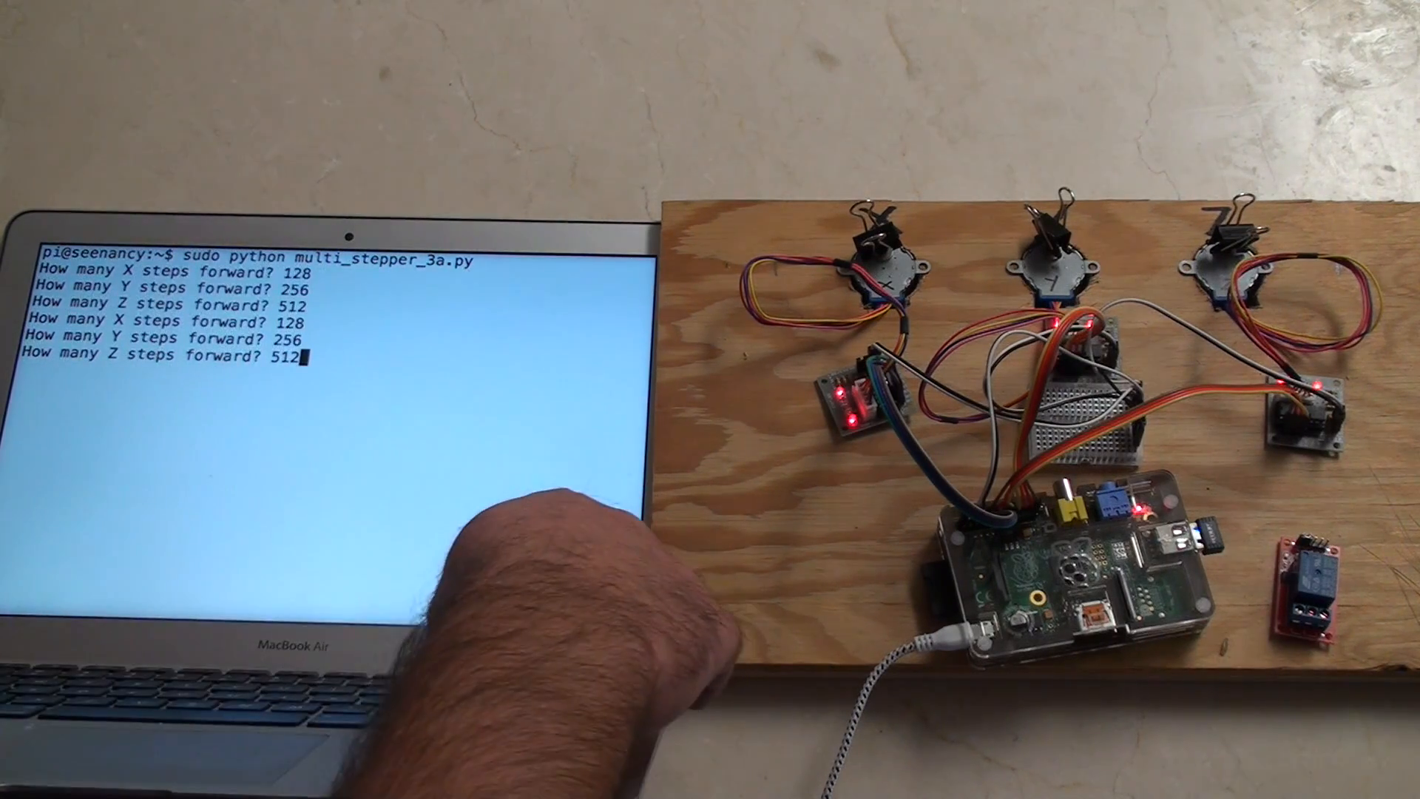